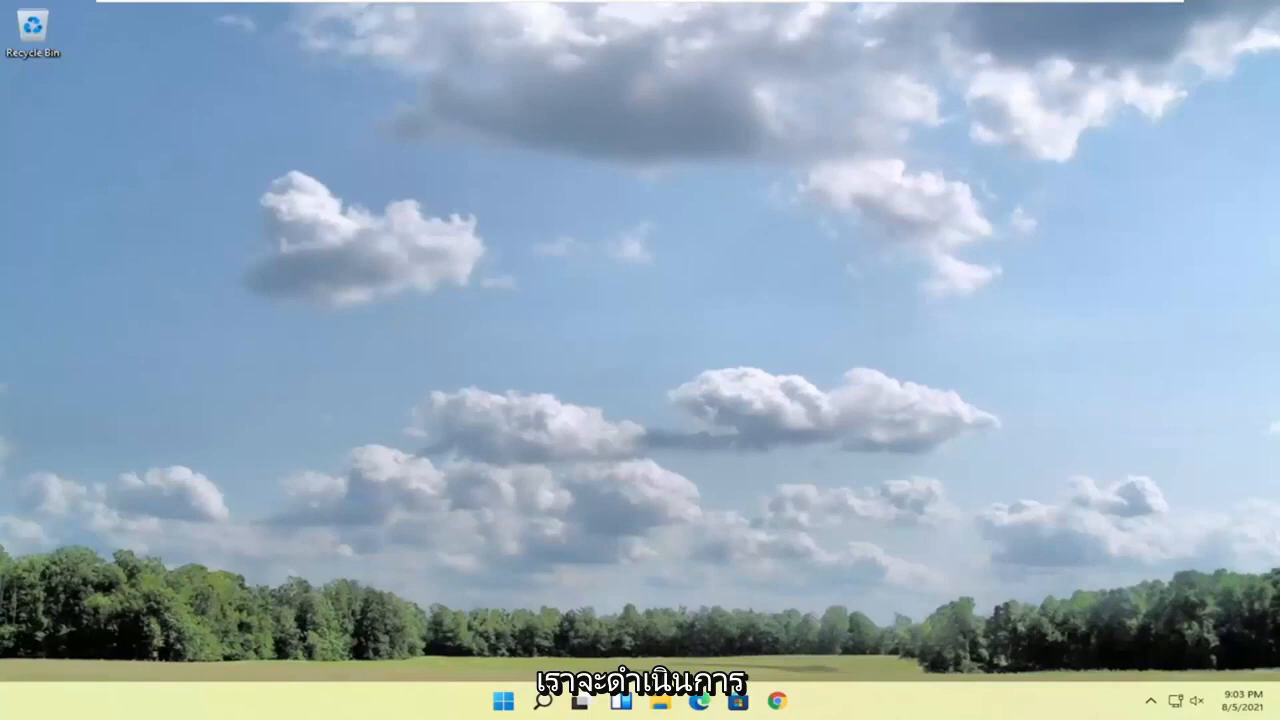
Step: Search 'services' from the taskbar and launch the Services console
{"action": "left_click", "coordinate": [538, 700]}
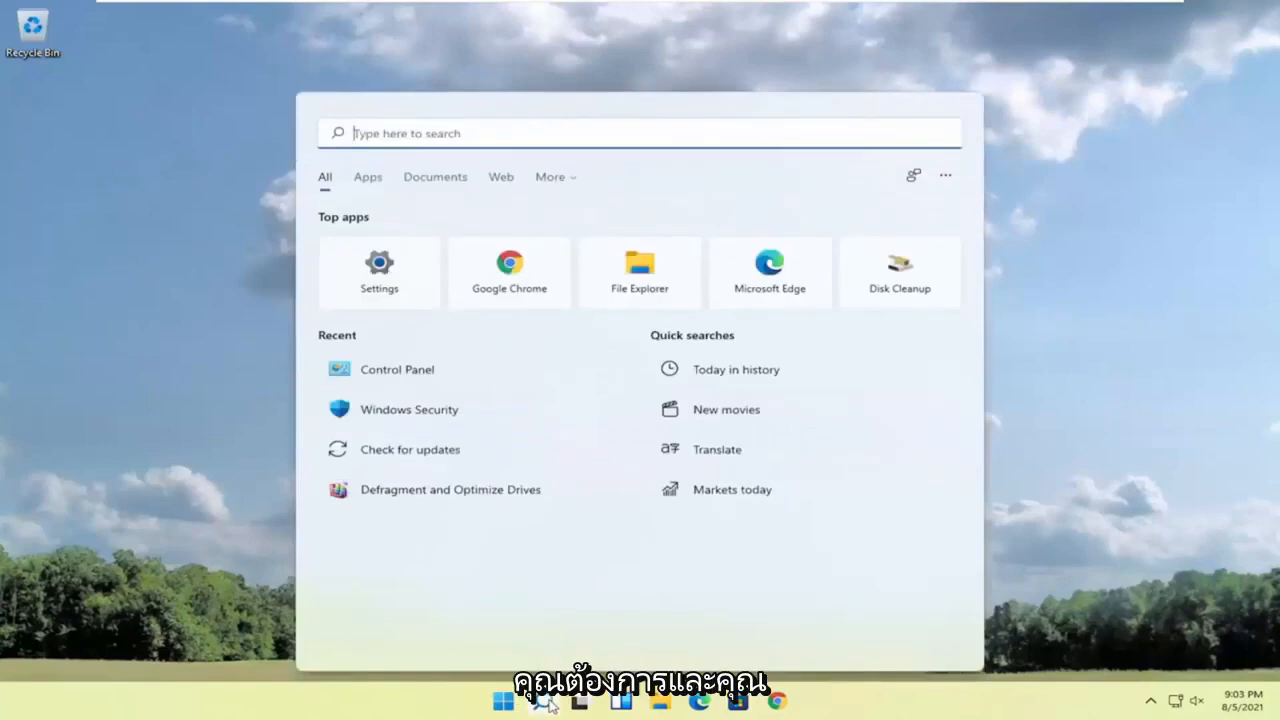
{"action": "type", "text": "services"}
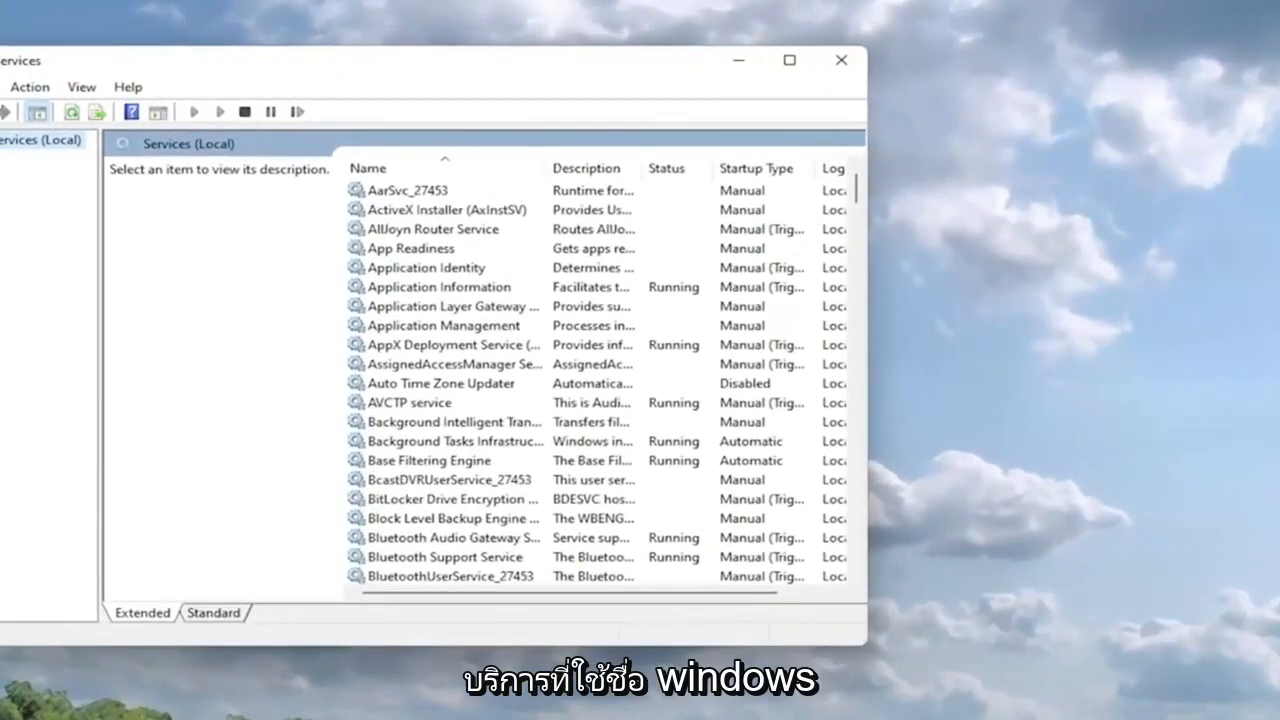
{"action": "mouse_move", "coordinate": [686, 364]}
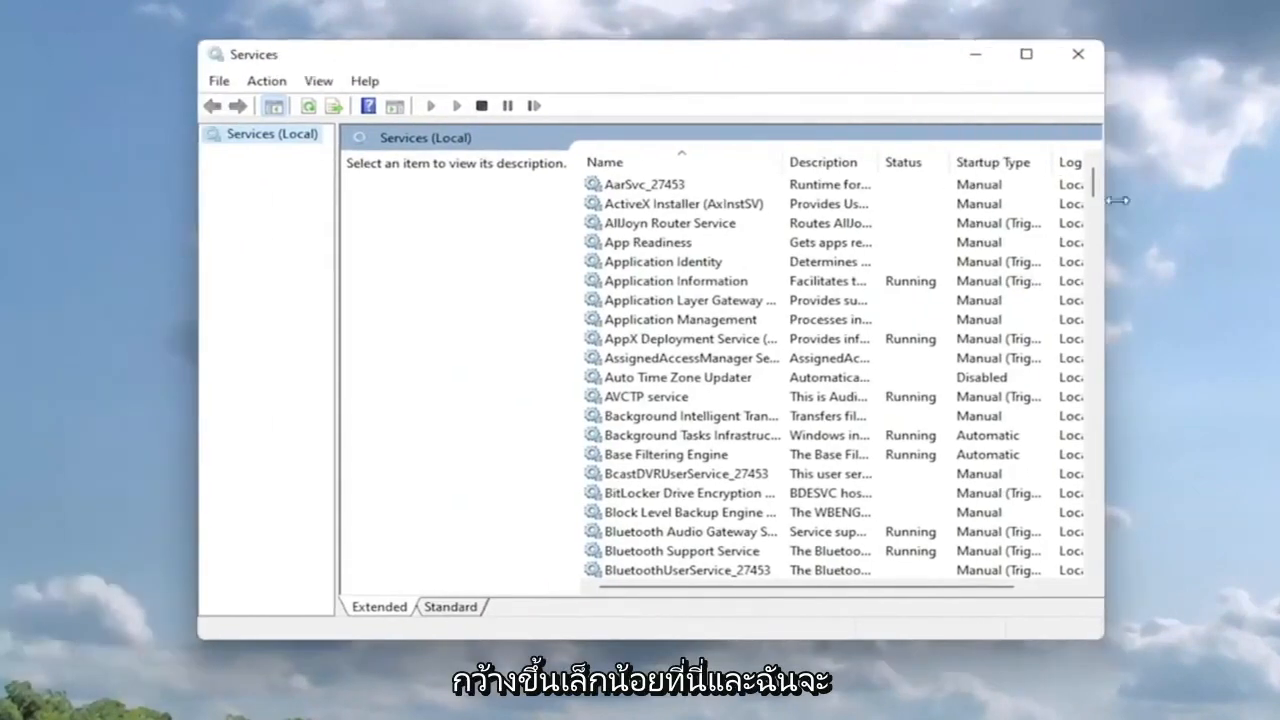
Step: Scroll the services list down to the Windows Audio entry
{"action": "scroll", "scroll_direction": "down", "scroll_amount": 3}
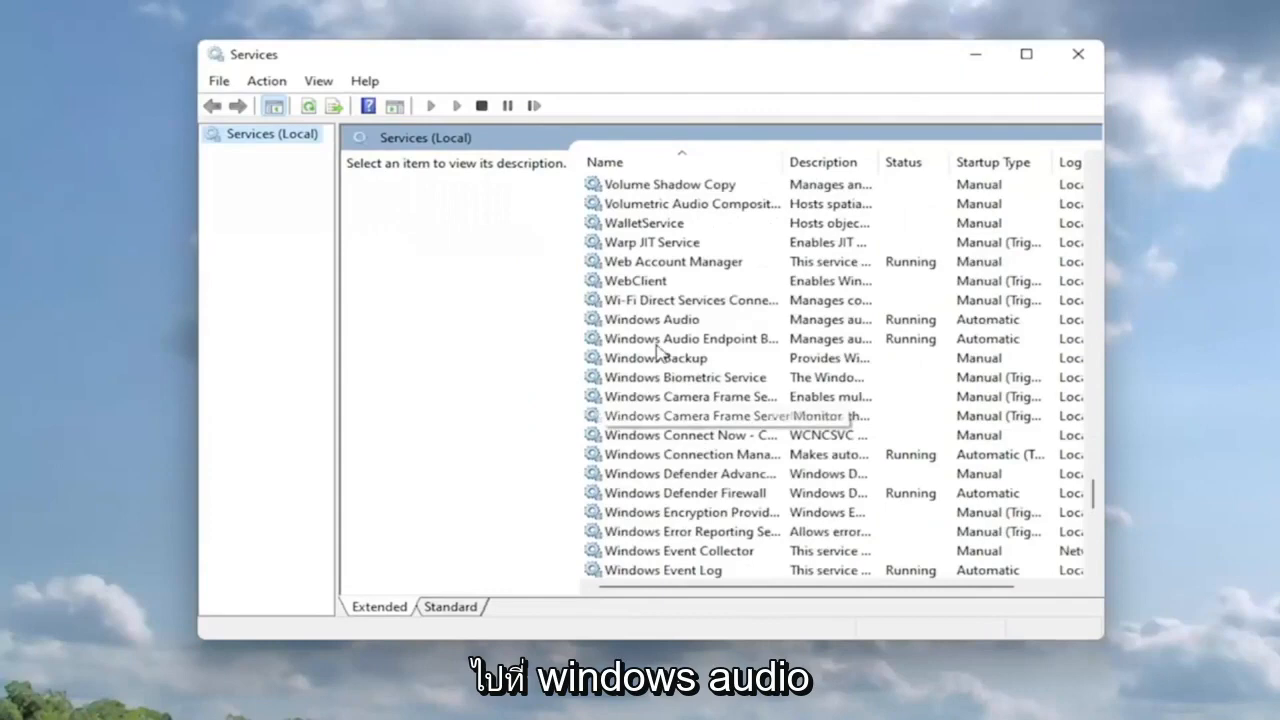
Step: Set Windows Audio startup type to Automatic, apply it, and restart the service
{"action": "double_click", "coordinate": [652, 320]}
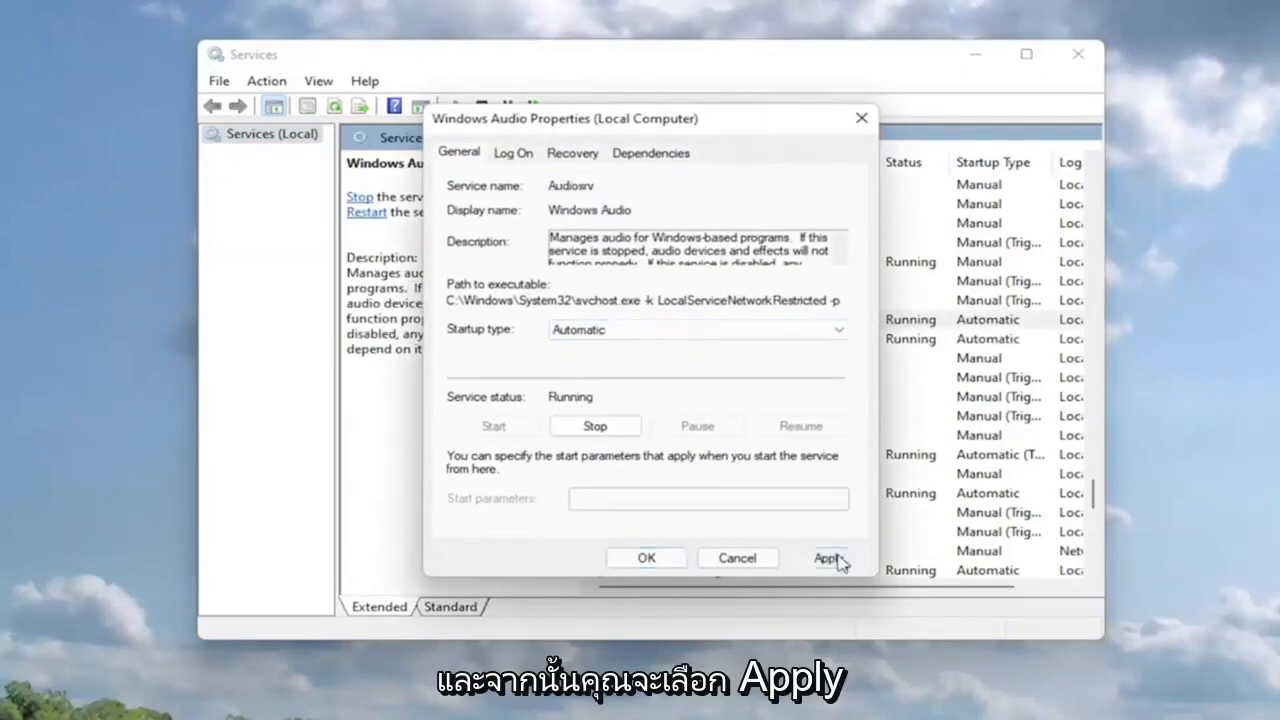
{"action": "left_click", "coordinate": [644, 556]}
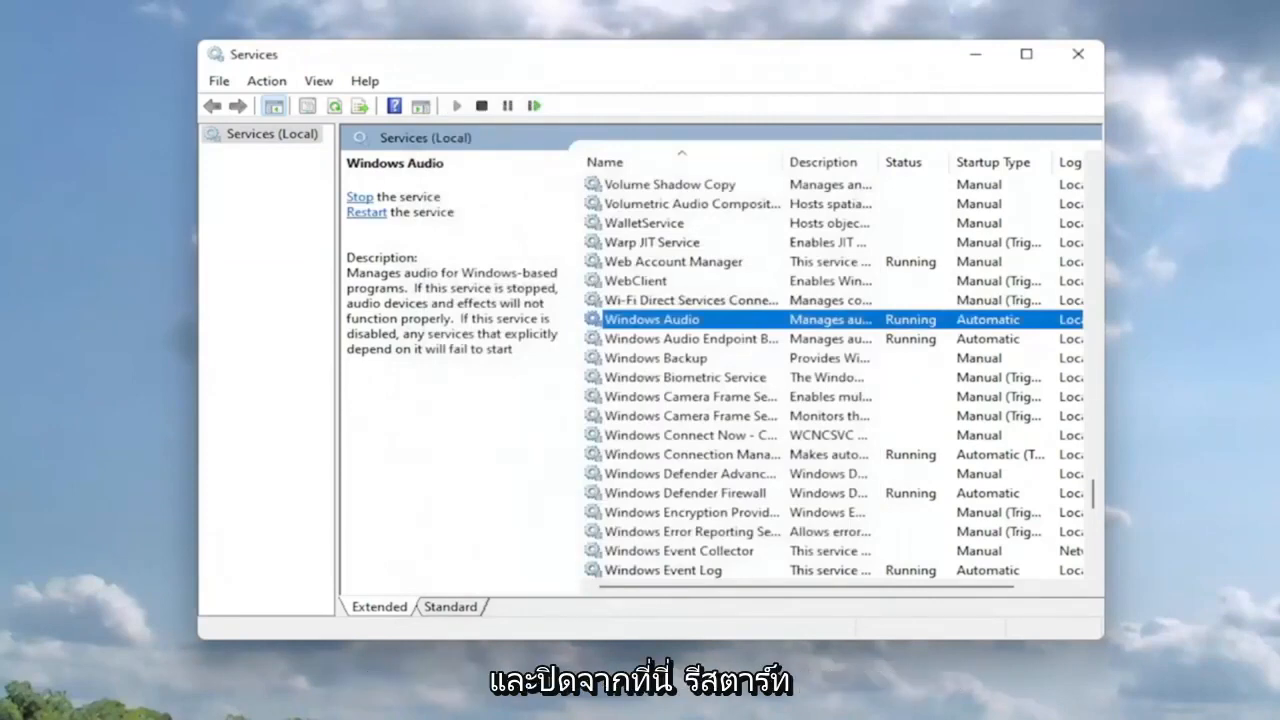
{"action": "left_click", "coordinate": [544, 700]}
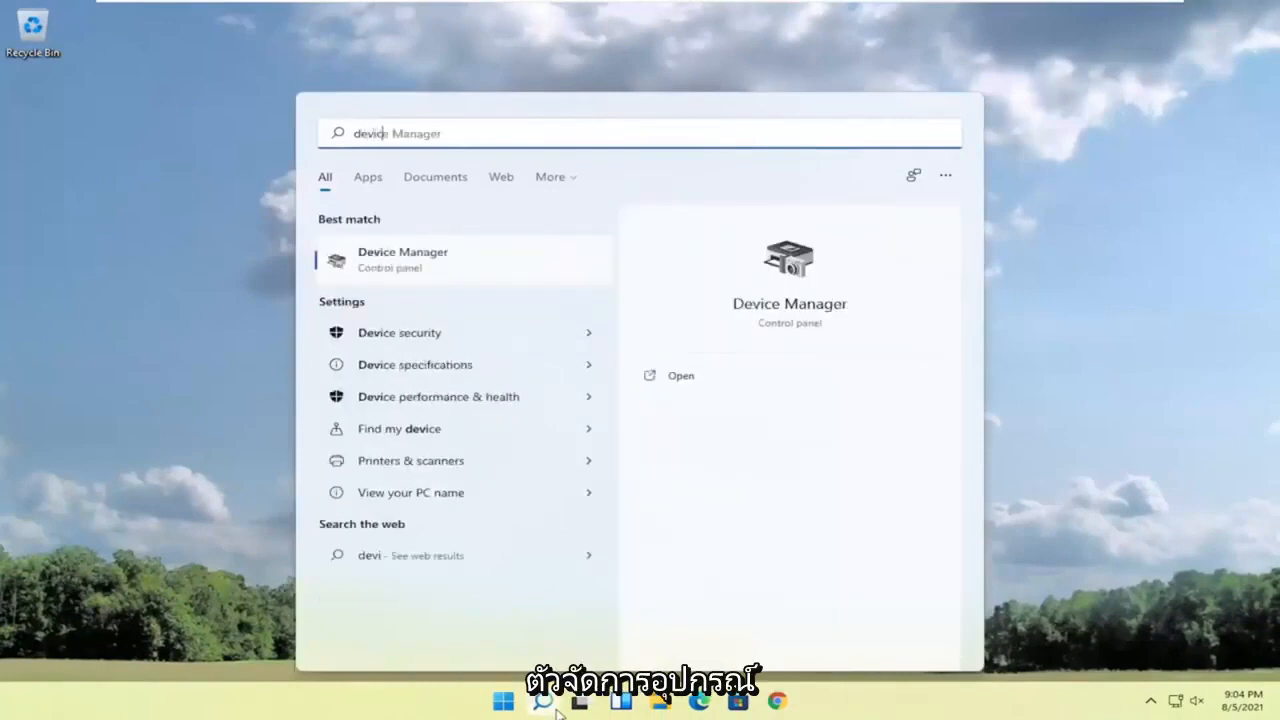
Step: Search 'device manager' and launch Device Manager from Best match
{"action": "type", "text": "device manager"}
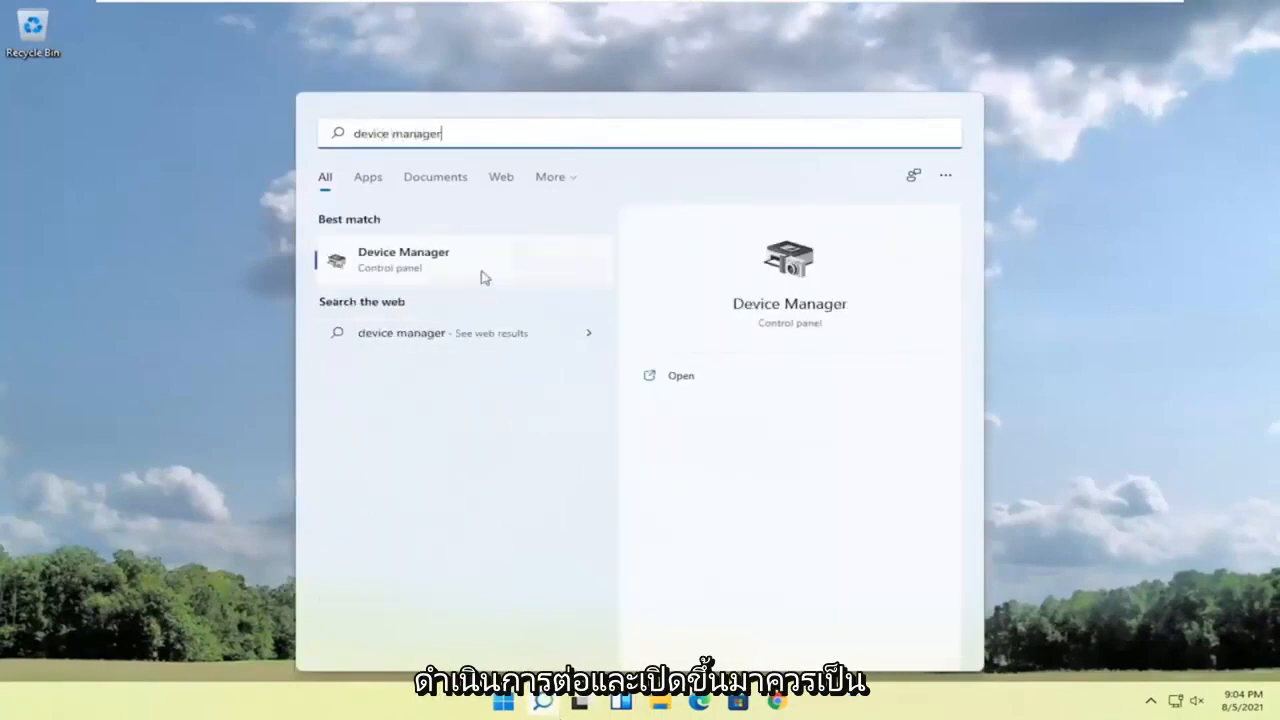
{"action": "left_click", "coordinate": [404, 258]}
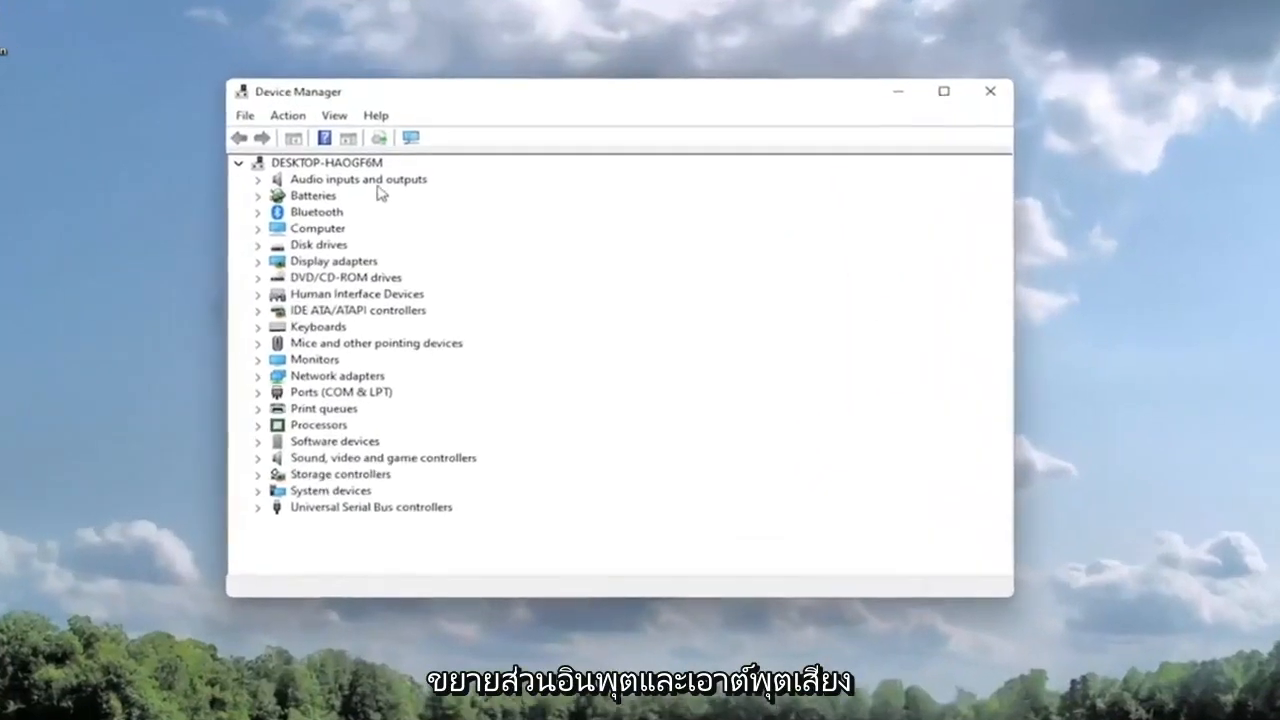
Step: Show the Driver details for Speakers (High Definition Audio Device) under Audio inputs and outputs
{"action": "left_click", "coordinate": [260, 180]}
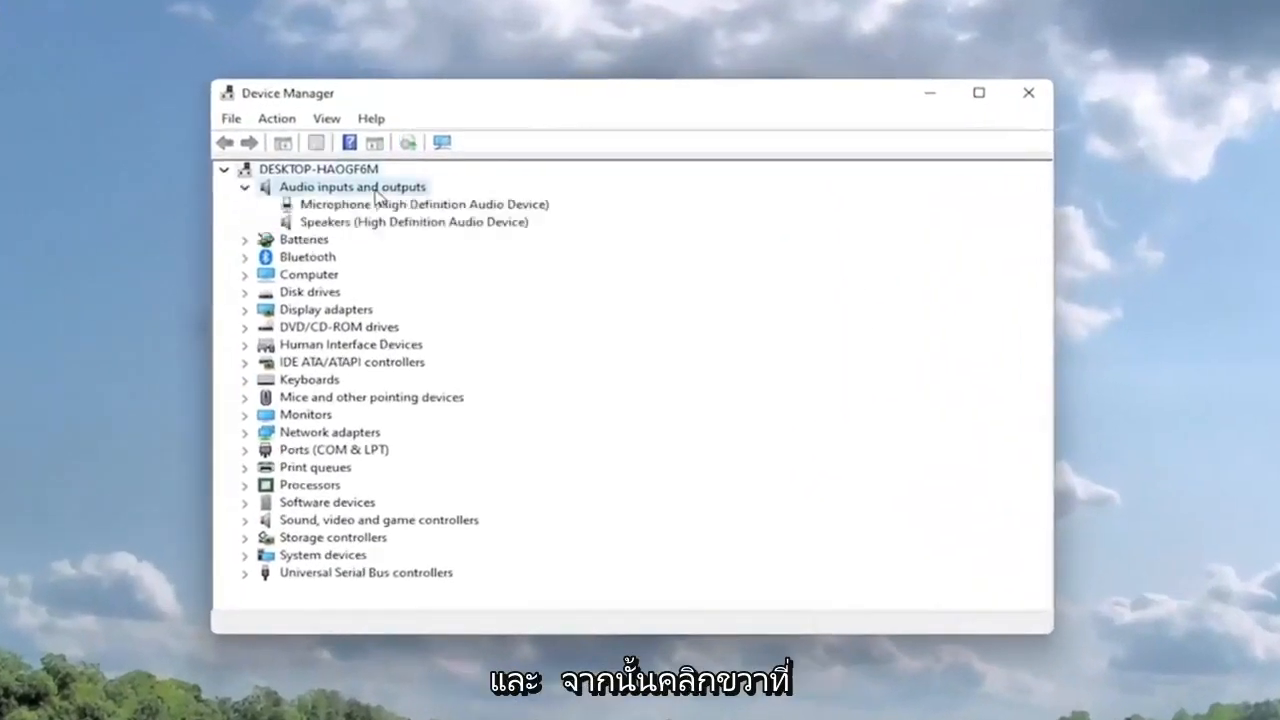
{"action": "left_click", "coordinate": [412, 220]}
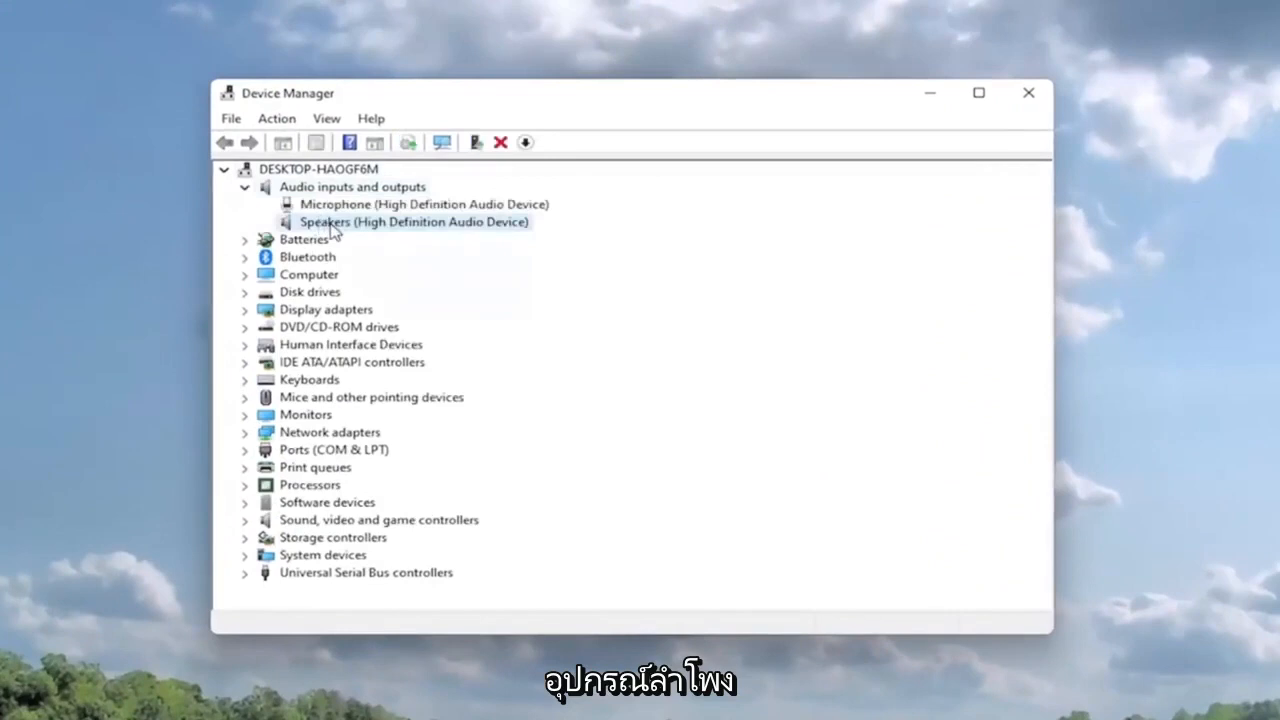
{"action": "right_click", "coordinate": [412, 220]}
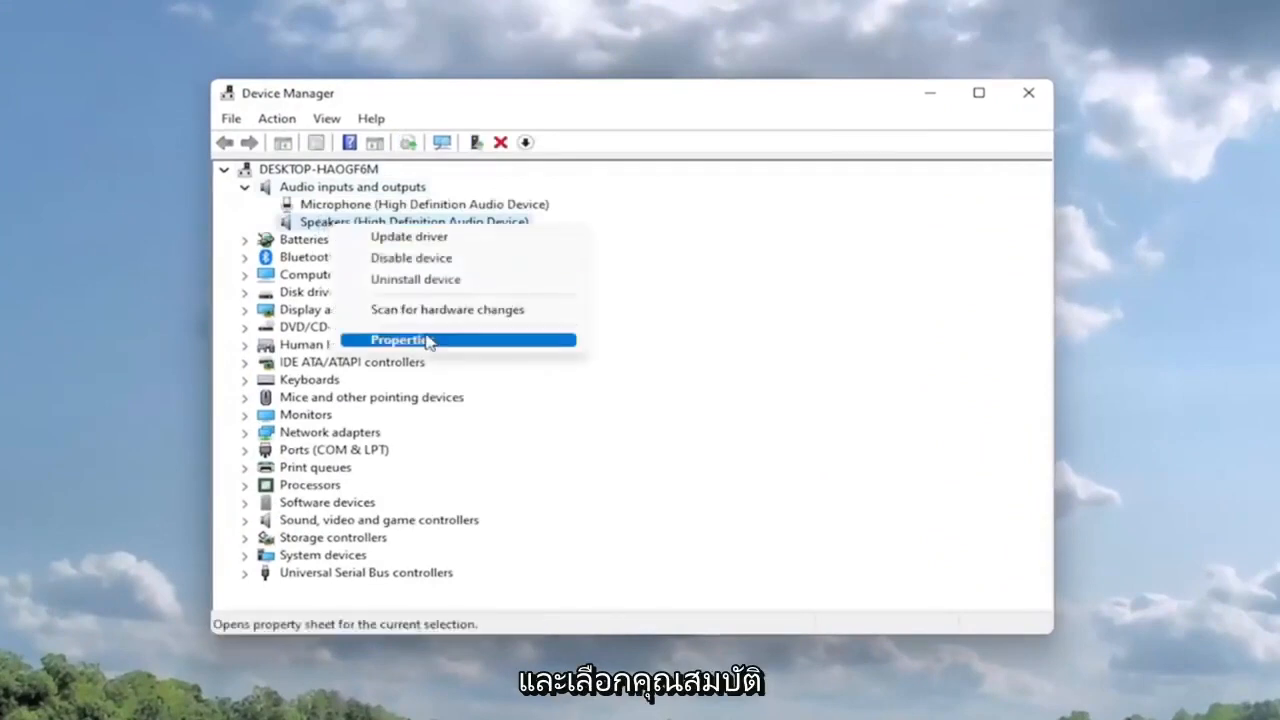
{"action": "left_click", "coordinate": [398, 340]}
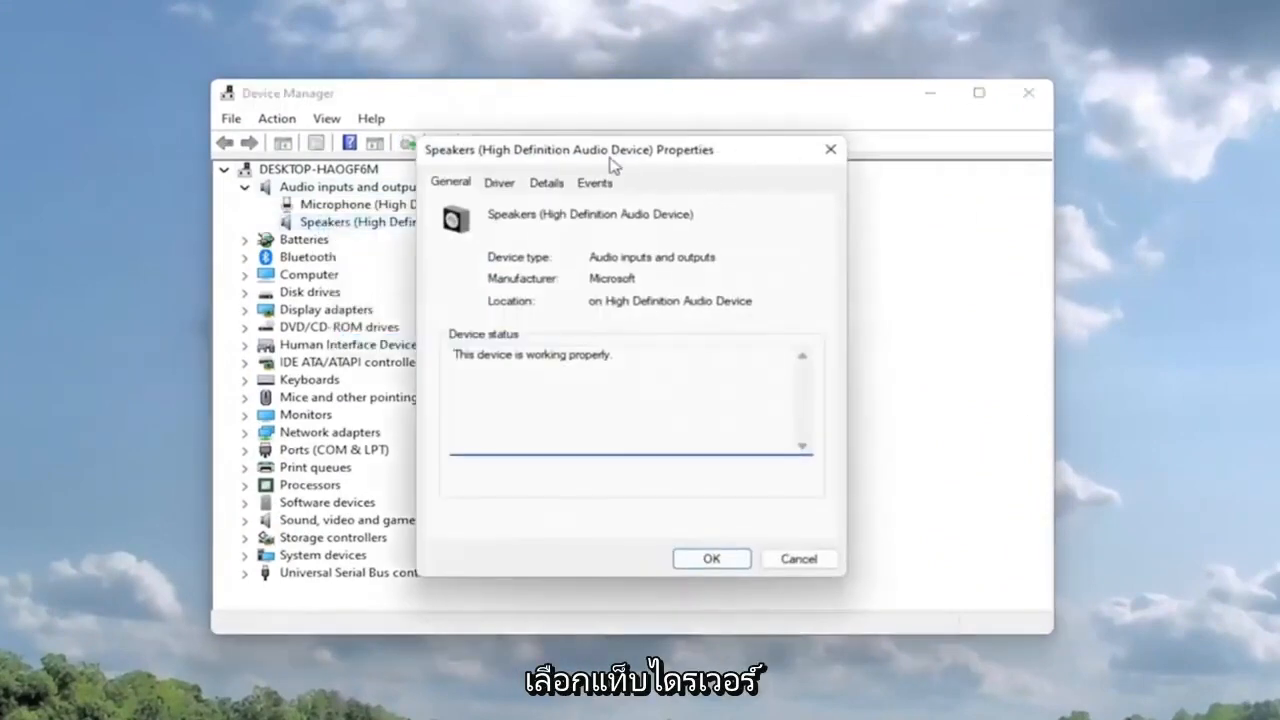
{"action": "left_click", "coordinate": [502, 160]}
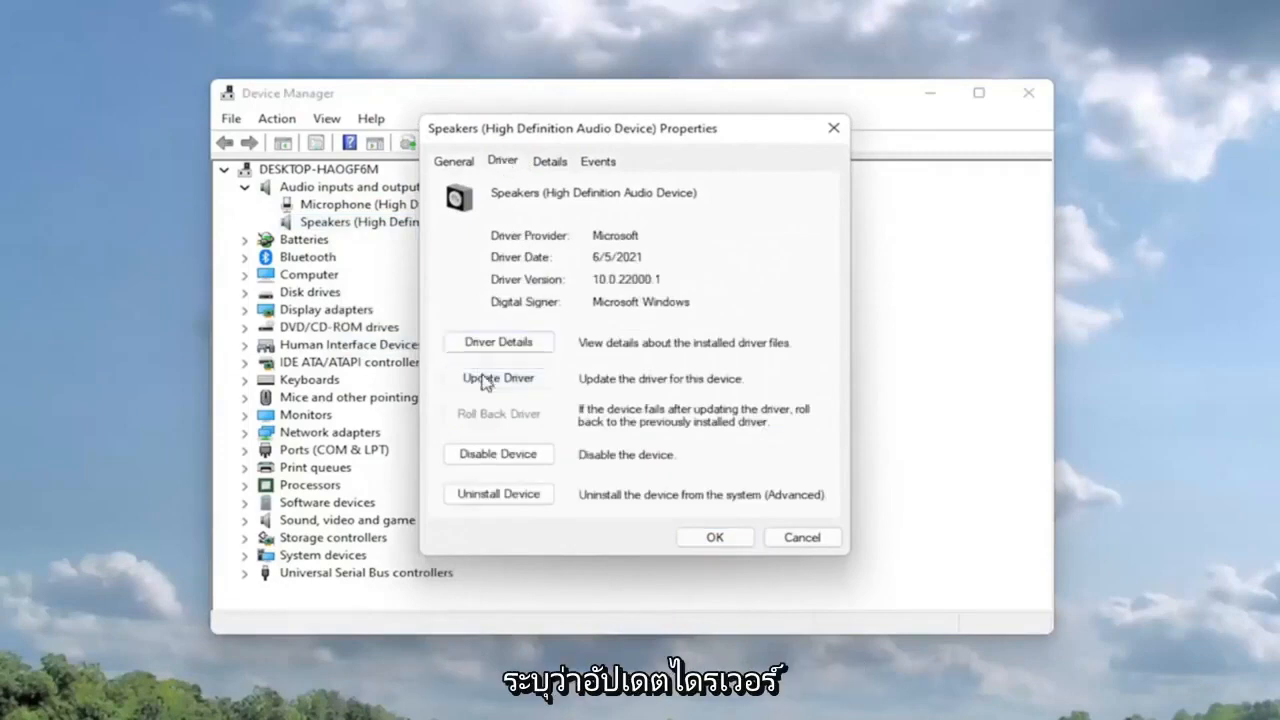
Step: Run Update Driver with automatic search, which finds the best driver already installed
{"action": "left_click", "coordinate": [498, 378]}
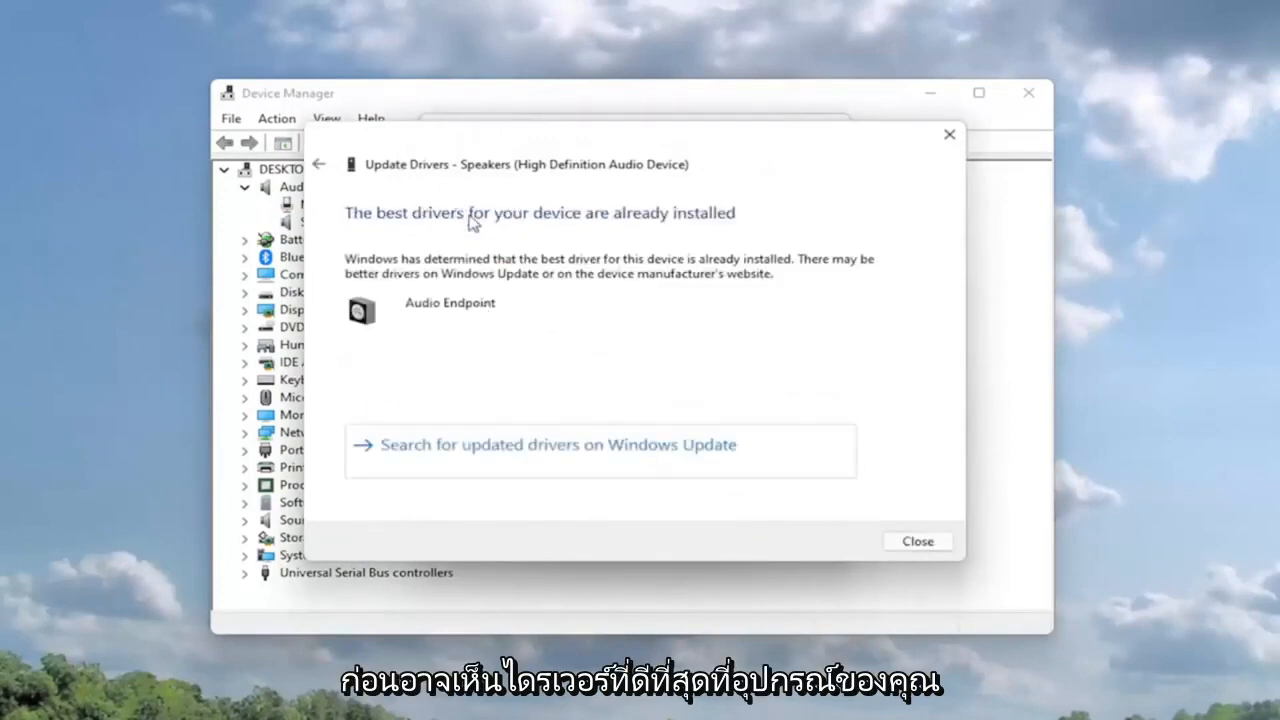
{"action": "mouse_move", "coordinate": [730, 216]}
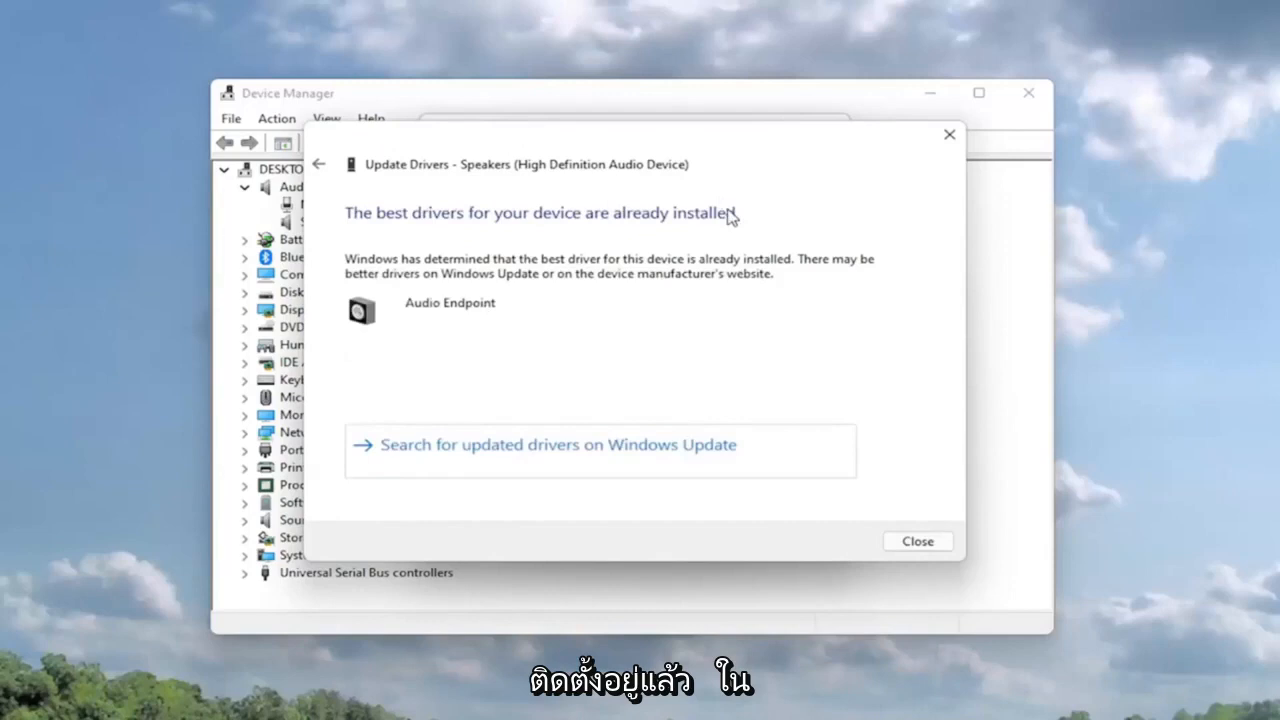
{"action": "mouse_move", "coordinate": [660, 444]}
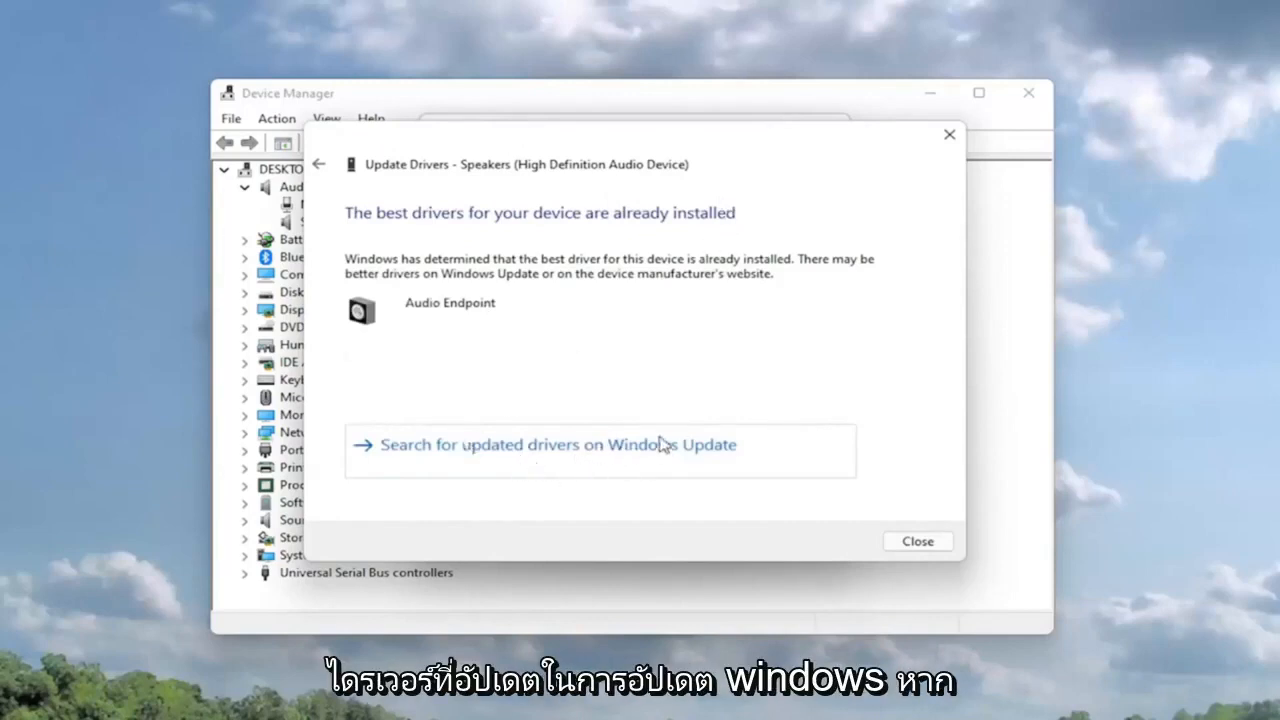
{"action": "mouse_move", "coordinate": [336, 170]}
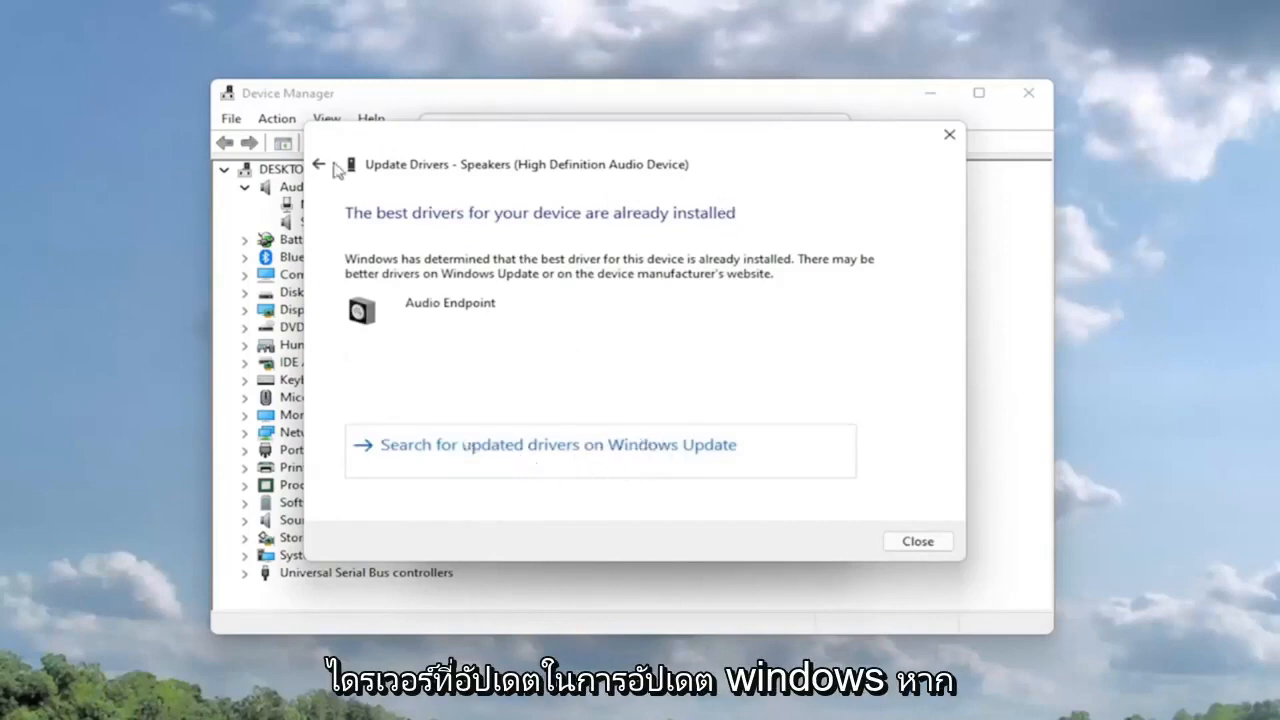
Step: Reinstall the Generic software device Audio Endpoint driver from the local driver list and close the wizard
{"action": "left_click", "coordinate": [318, 164]}
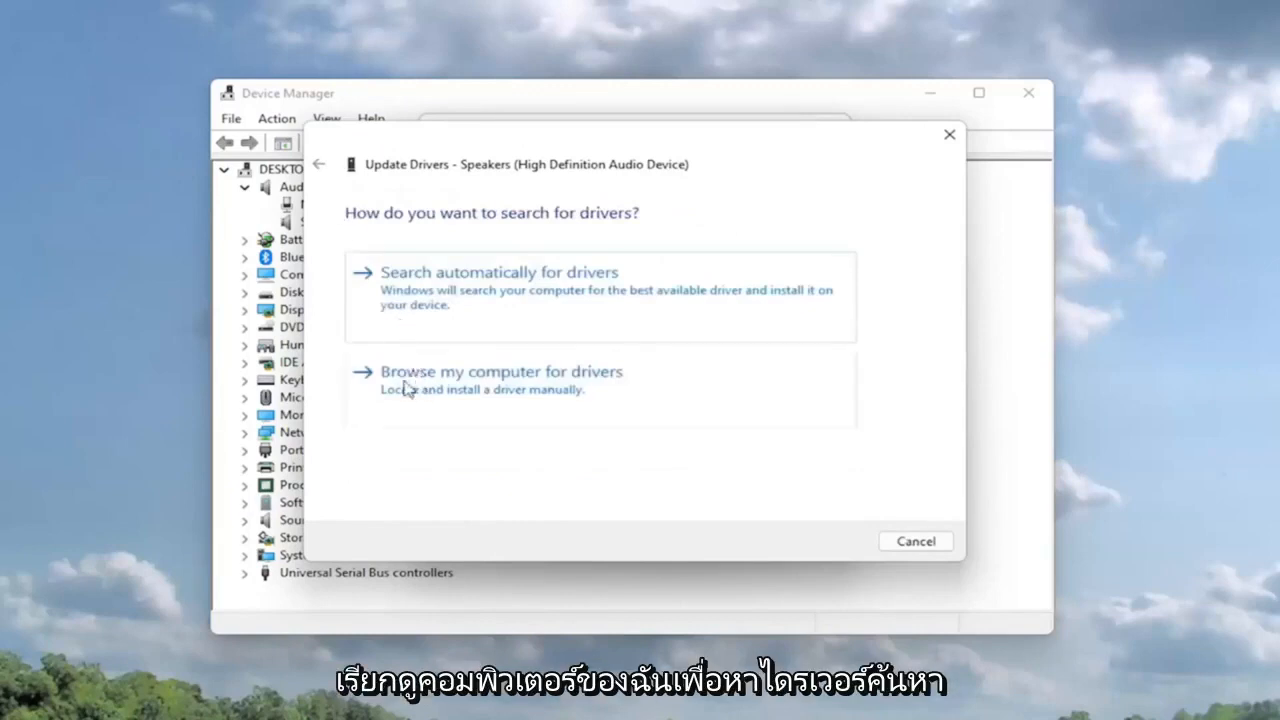
{"action": "mouse_move", "coordinate": [450, 424]}
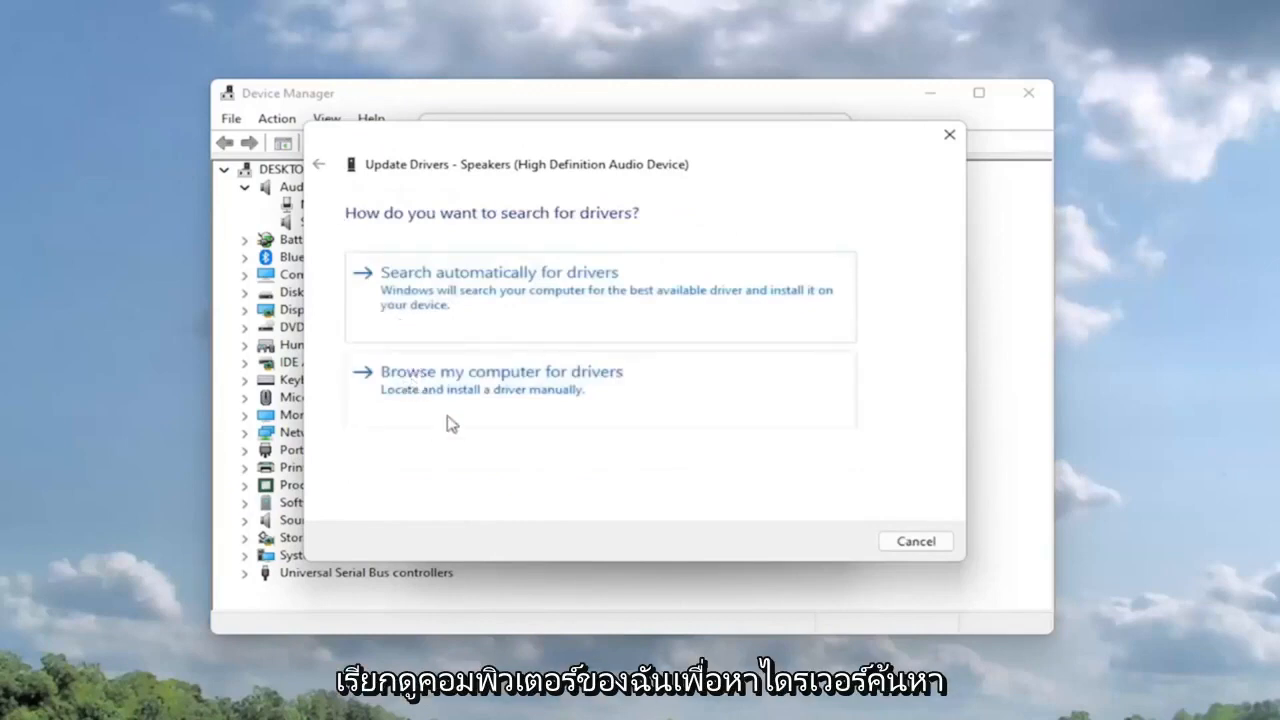
{"action": "mouse_move", "coordinate": [616, 398]}
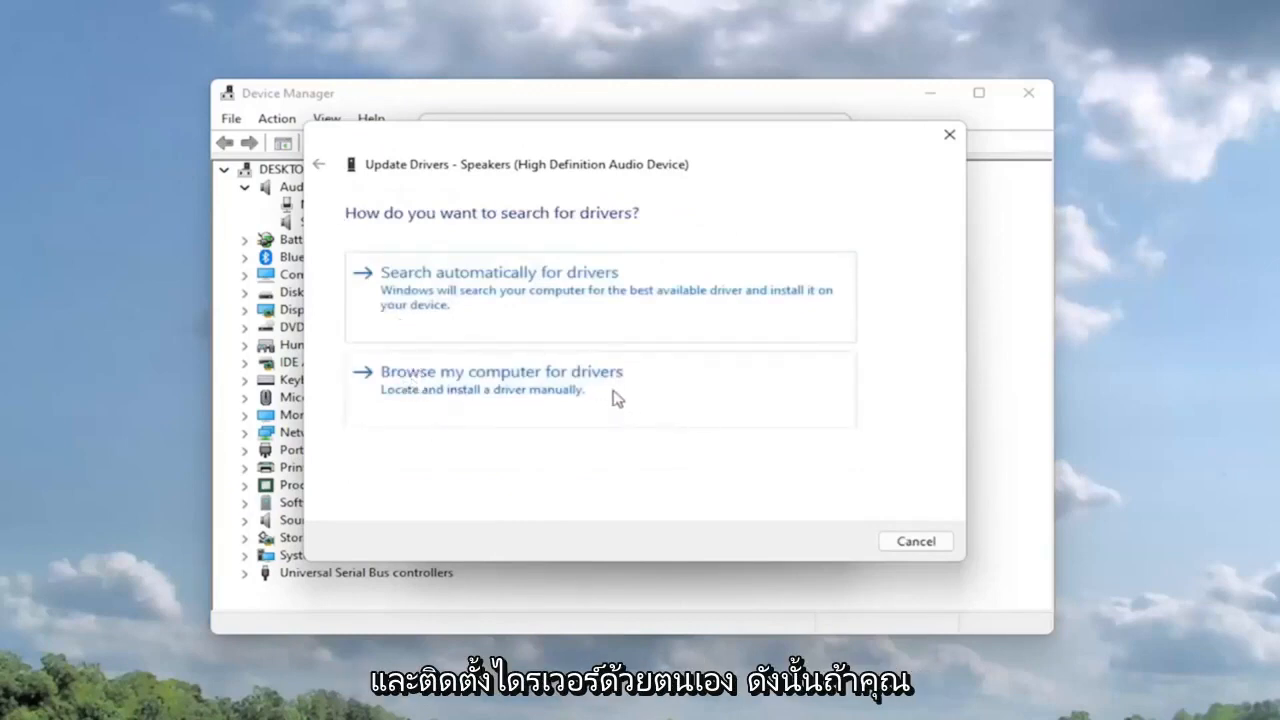
{"action": "left_click", "coordinate": [500, 370]}
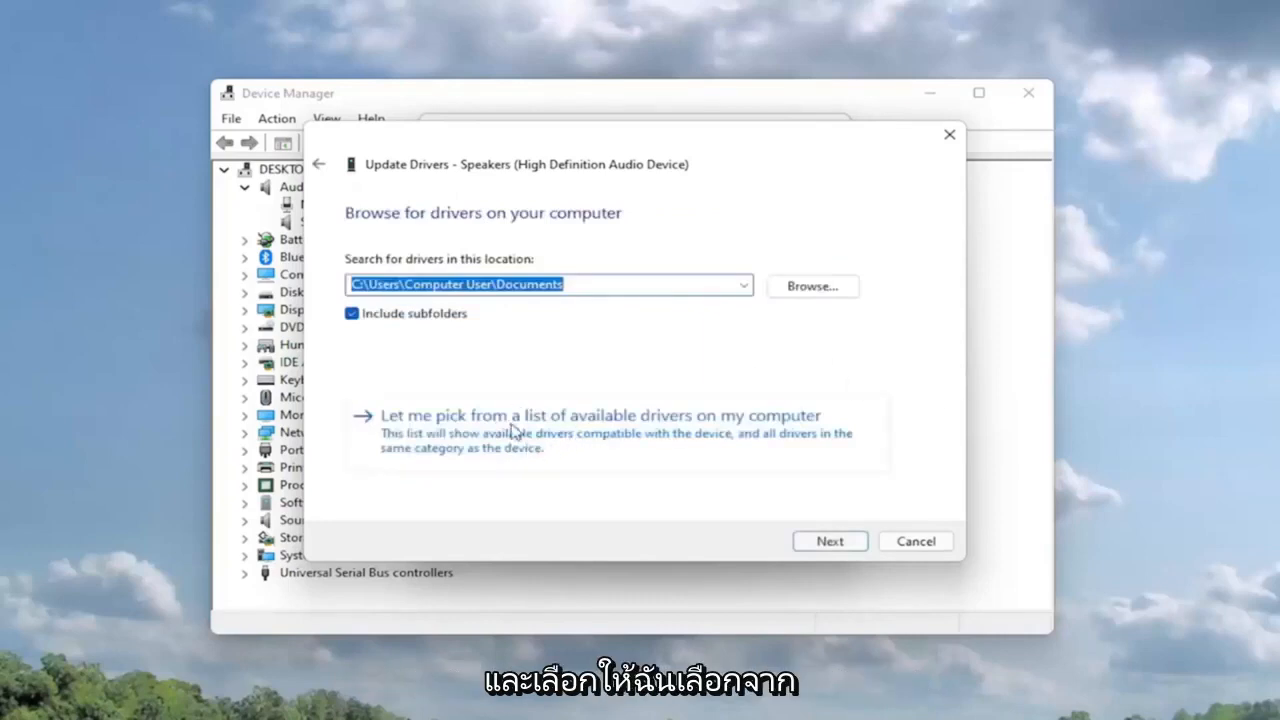
{"action": "left_click", "coordinate": [600, 414]}
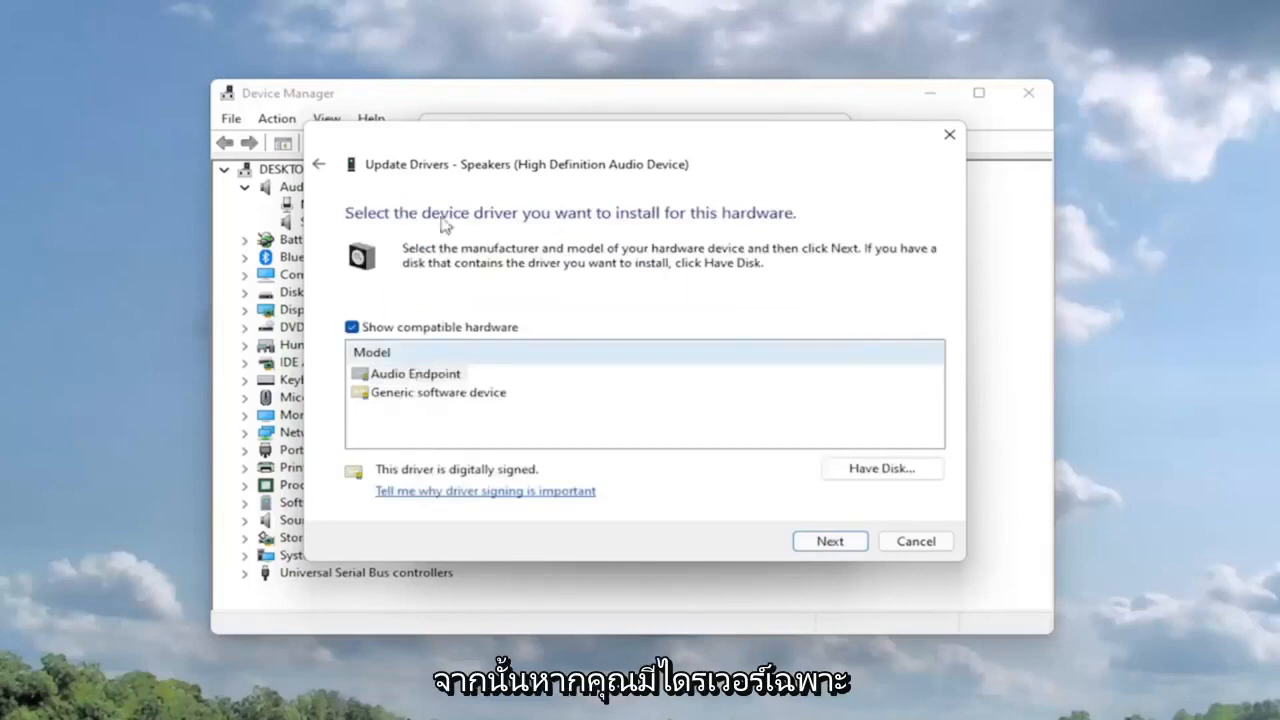
{"action": "left_click", "coordinate": [416, 374]}
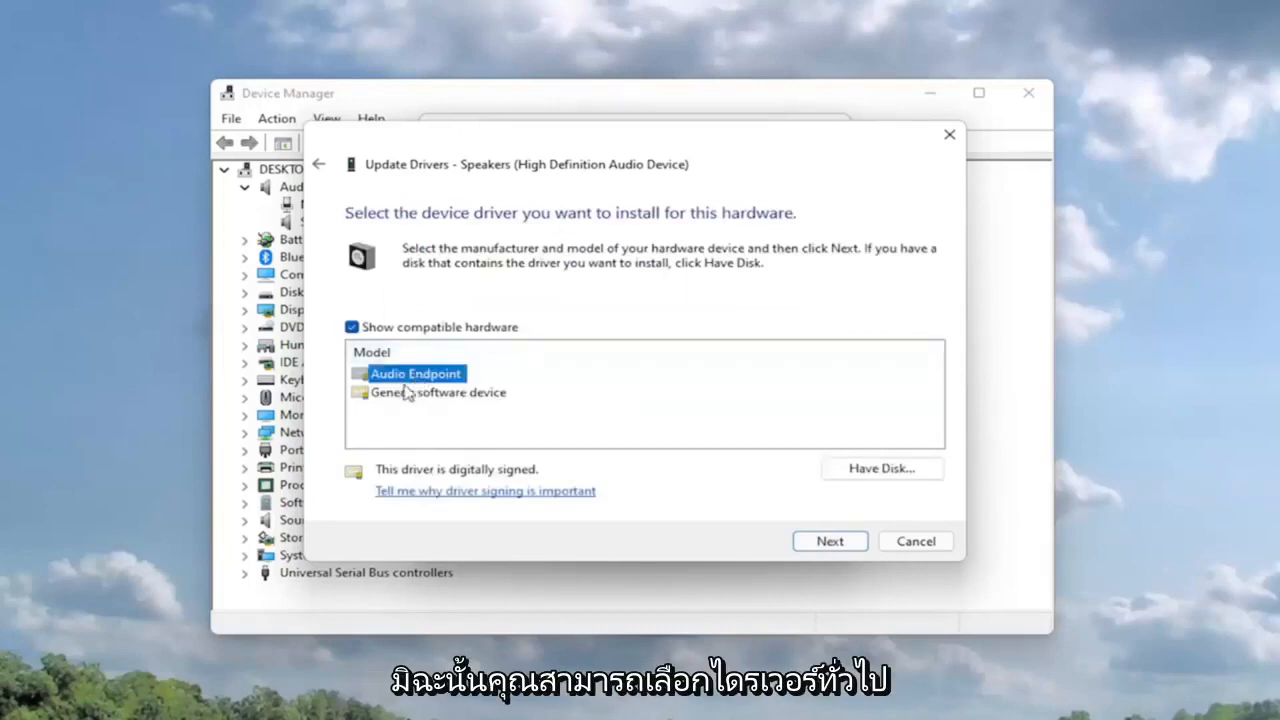
{"action": "left_click", "coordinate": [438, 392]}
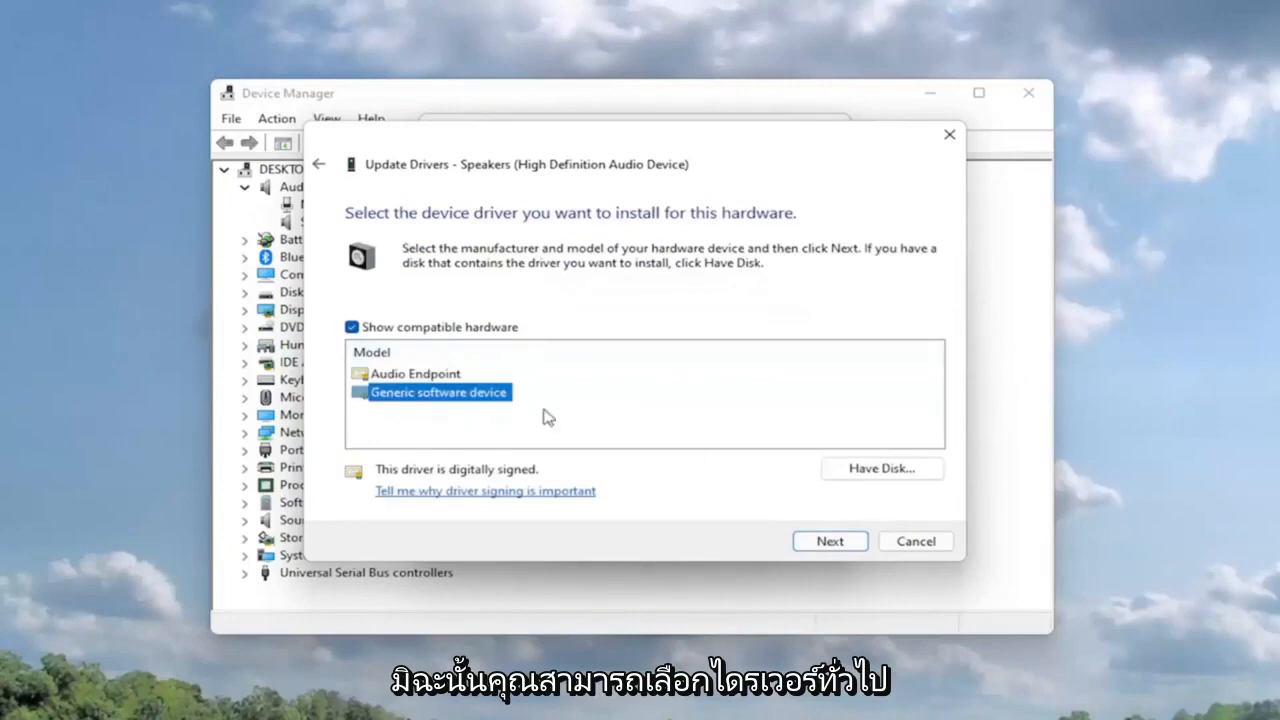
{"action": "left_click", "coordinate": [828, 540]}
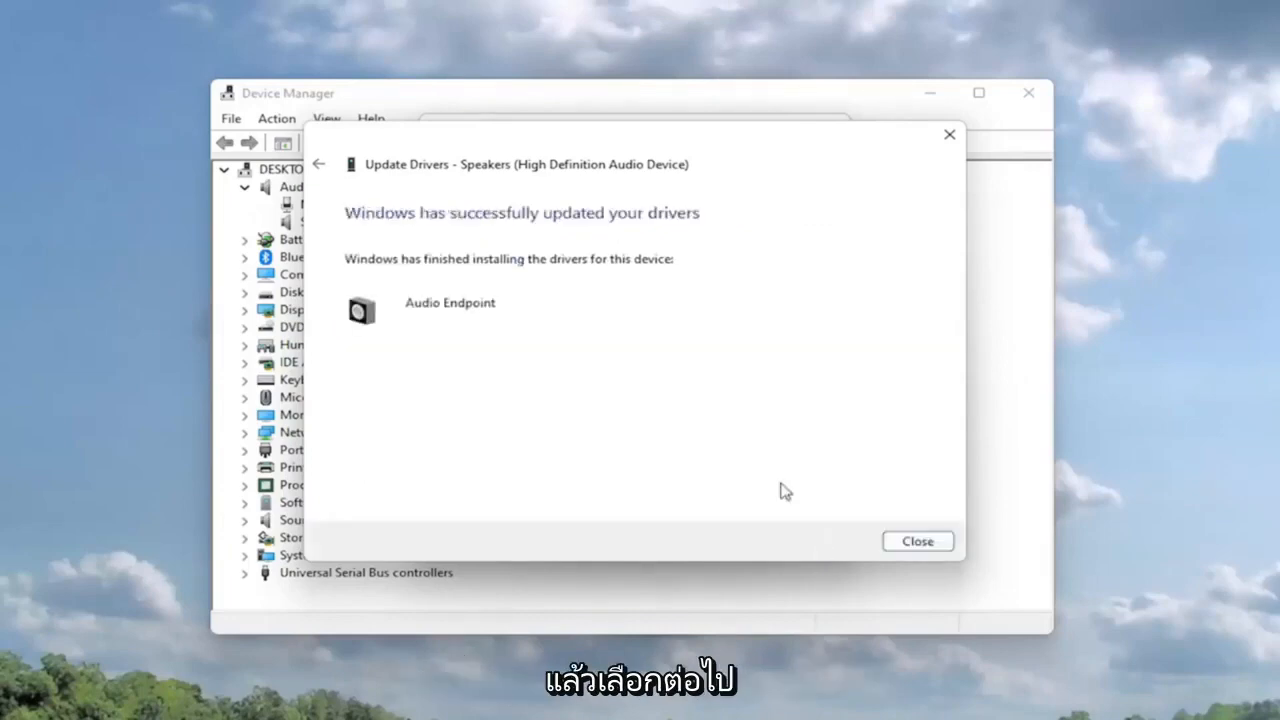
{"action": "left_click", "coordinate": [916, 540]}
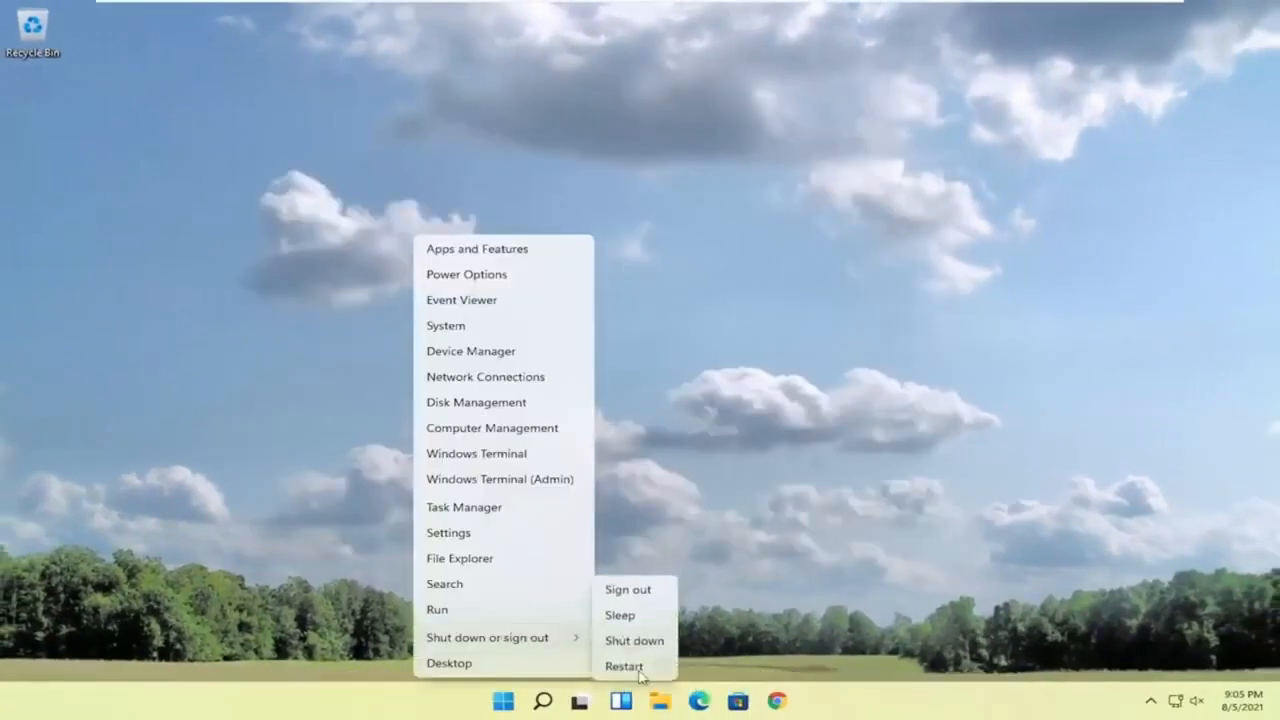
Step: Restart the PC from the Start power menu
{"action": "left_click", "coordinate": [624, 666]}
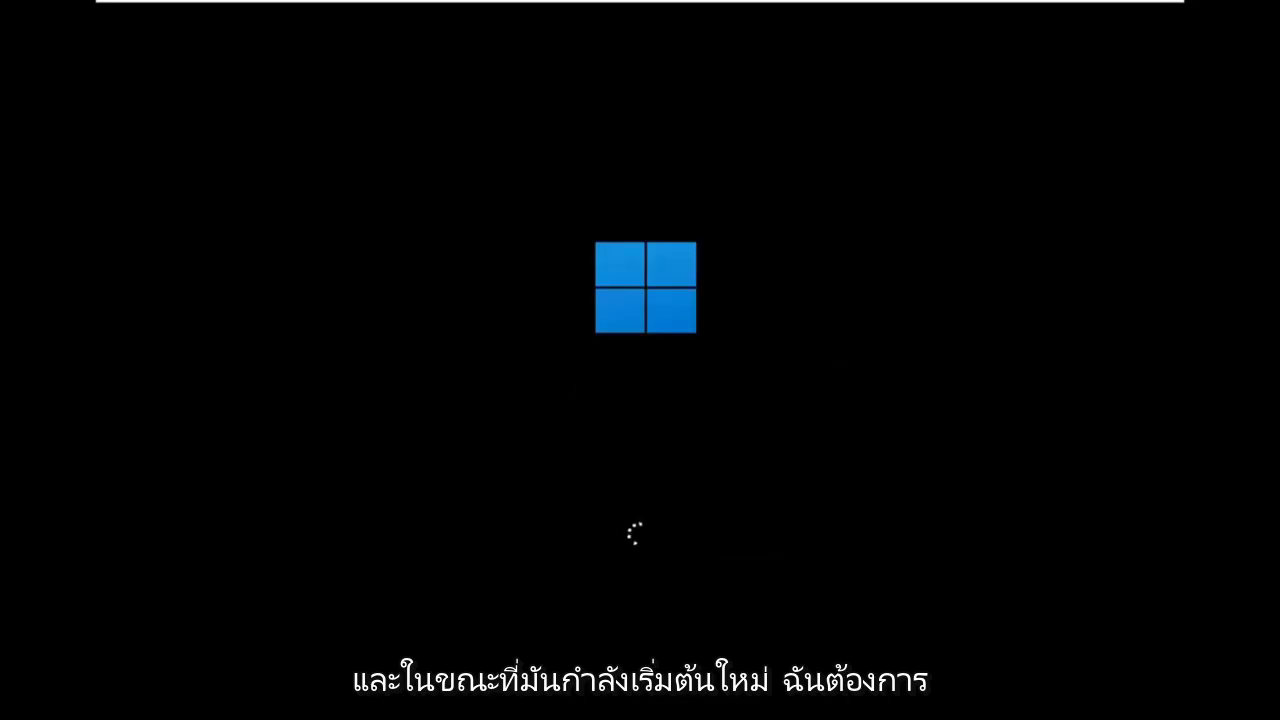